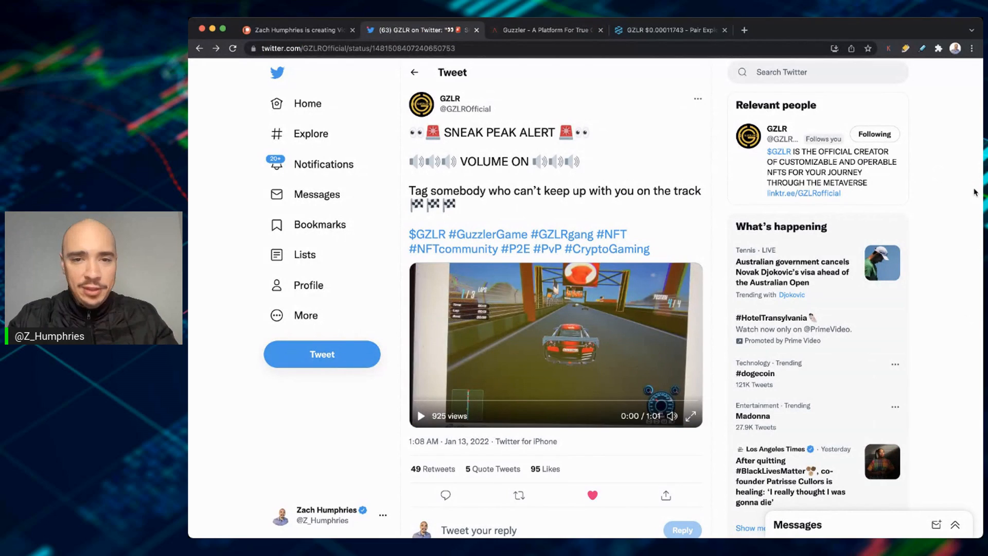
{"action": "mouse_move", "coordinate": [496, 123]}
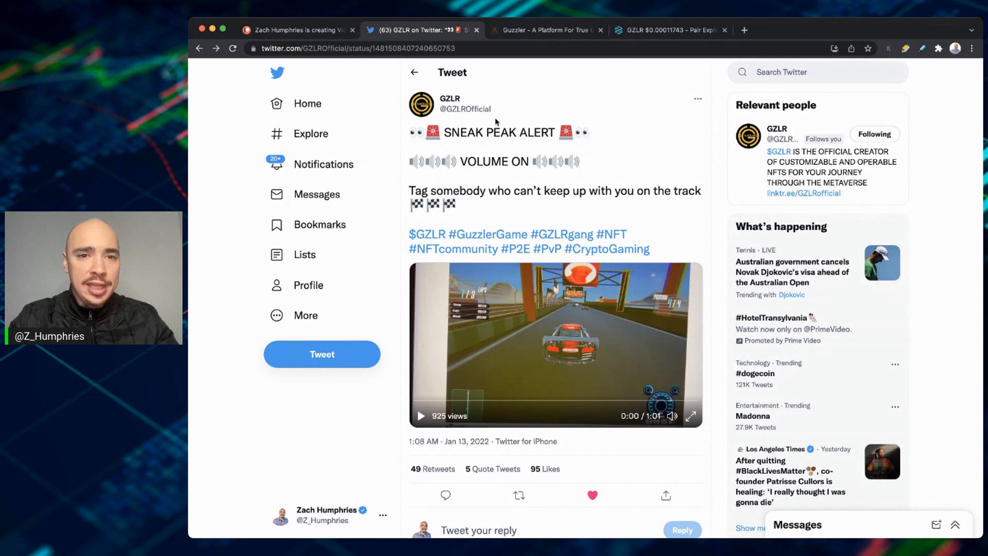
{"action": "mouse_move", "coordinate": [502, 126]}
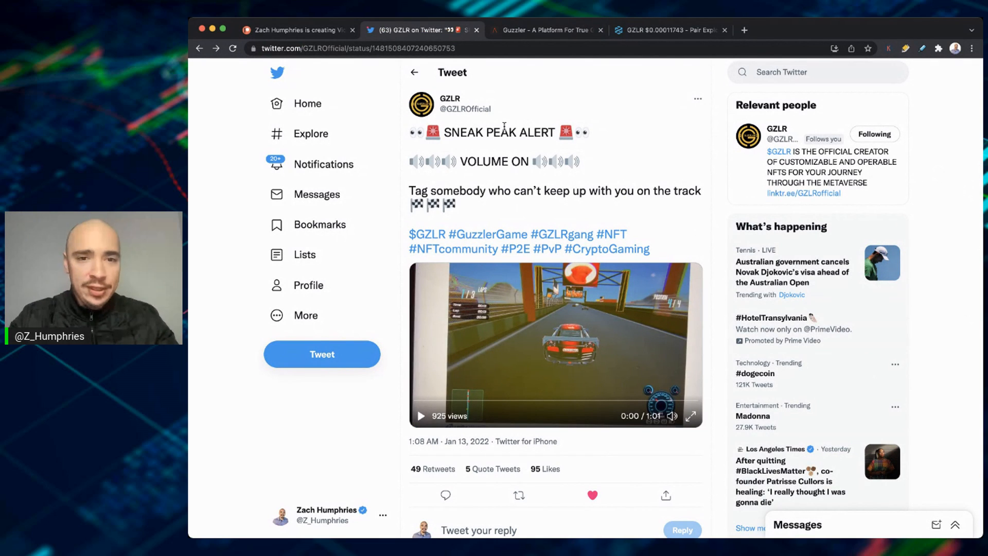
{"action": "mouse_move", "coordinate": [672, 416]}
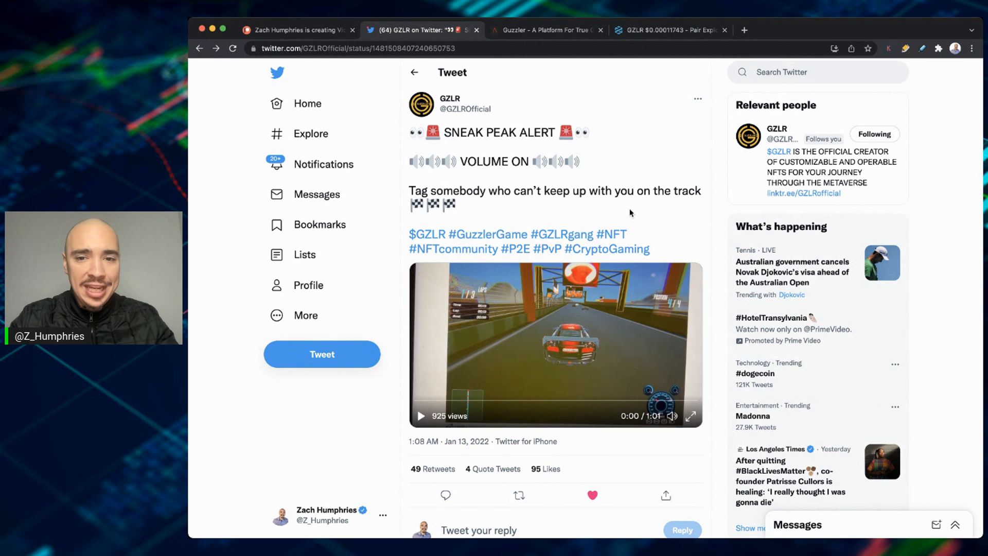
Play the GZLR racing-game sneak-peek video and pause it around 0:25.
{"action": "scroll", "scroll_direction": "down", "scroll_amount": 3}
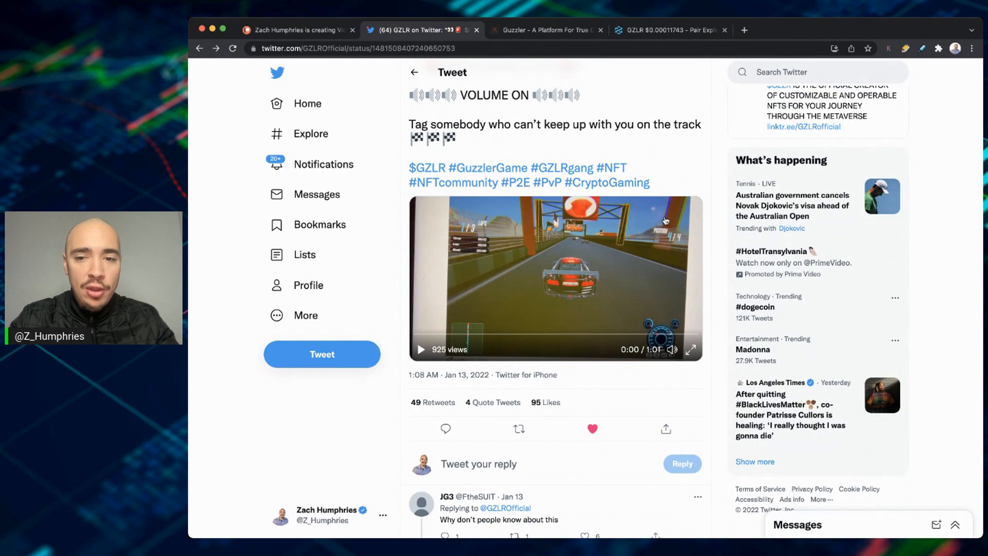
{"action": "mouse_move", "coordinate": [586, 269]}
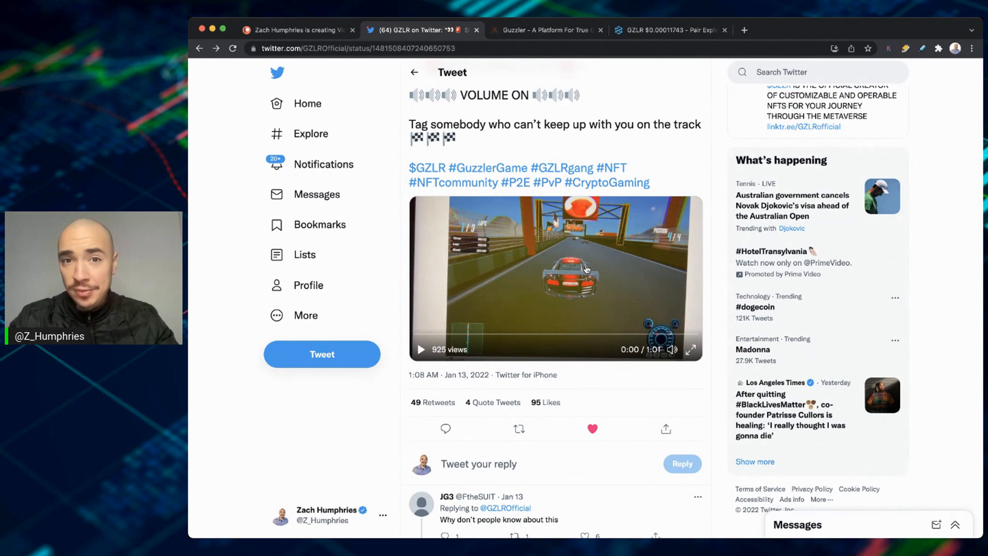
{"action": "mouse_move", "coordinate": [635, 210]}
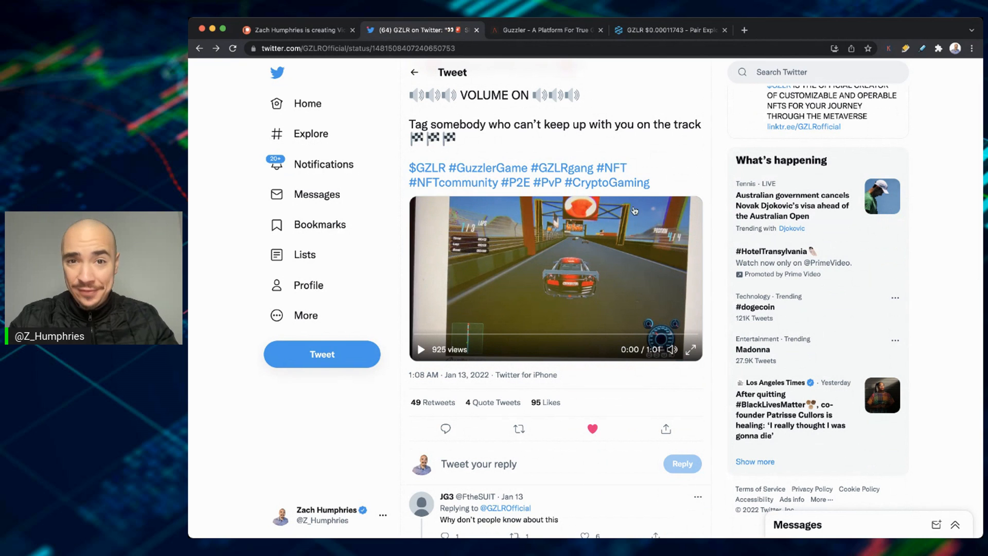
{"action": "mouse_move", "coordinate": [464, 318]}
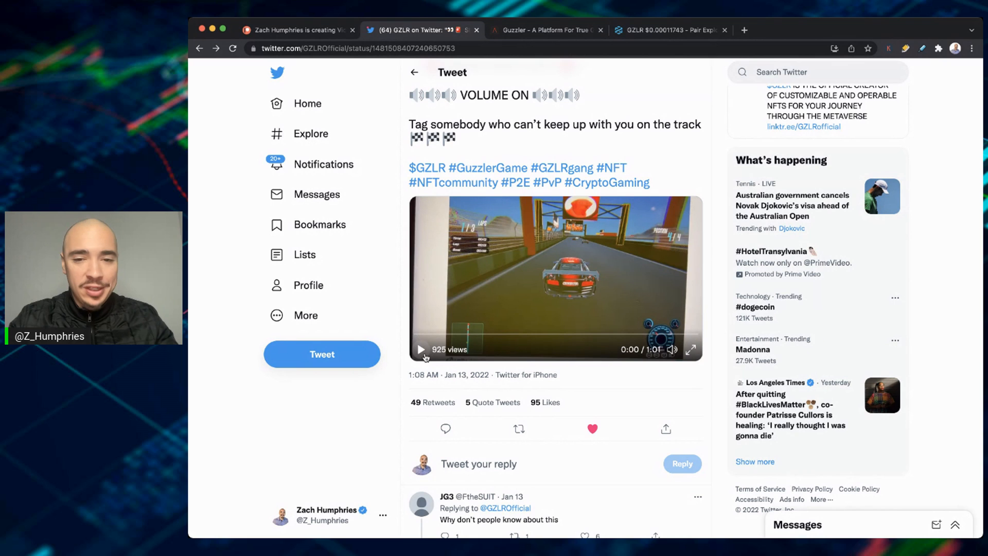
{"action": "left_click", "coordinate": [420, 349]}
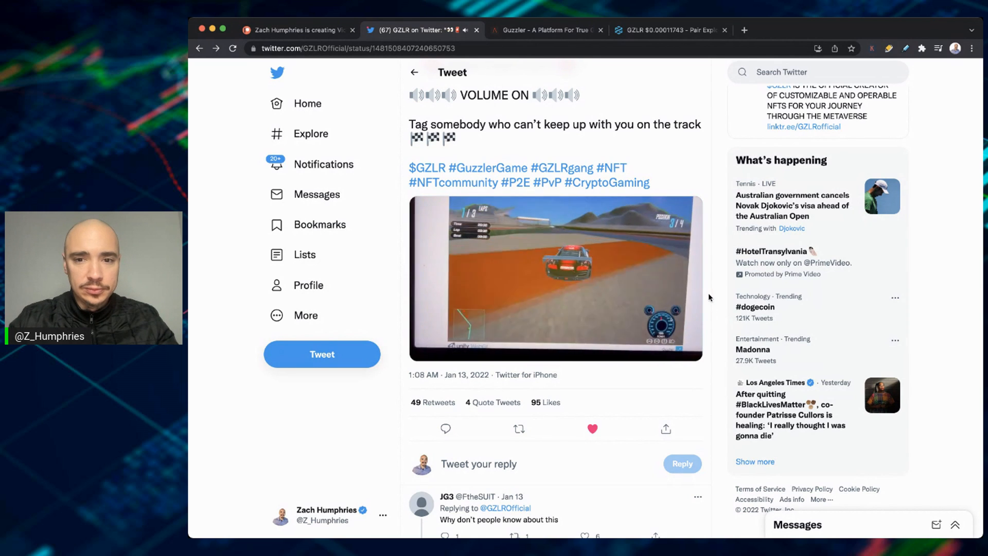
{"action": "left_click", "coordinate": [555, 277]}
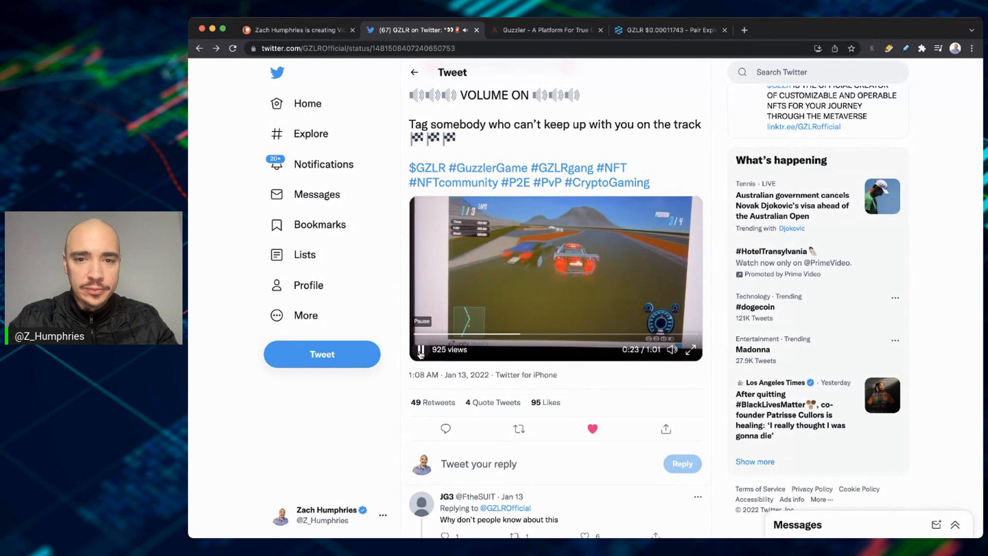
{"action": "left_click", "coordinate": [420, 350]}
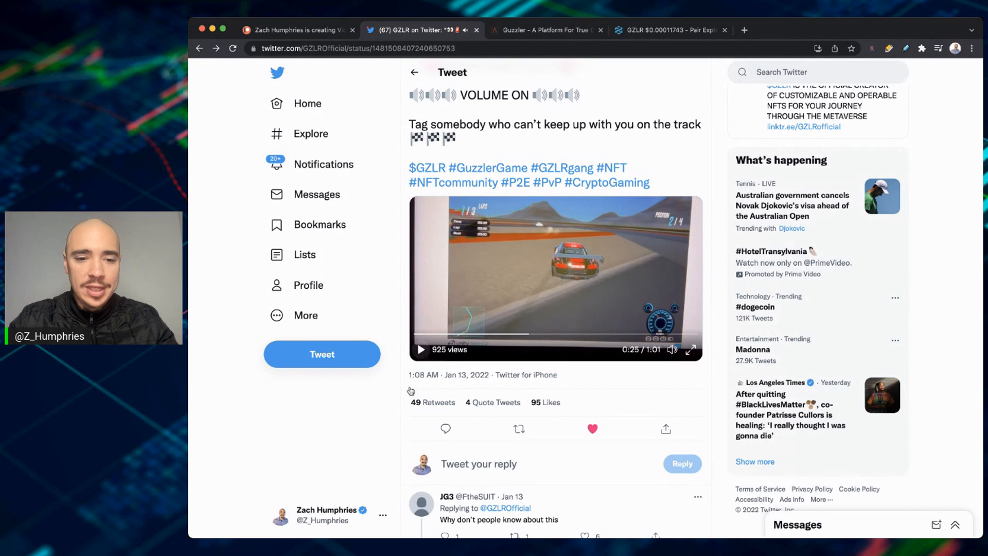
Scroll through the replies below the GZLR tweet and back up.
{"action": "scroll", "scroll_direction": "down", "scroll_amount": 3}
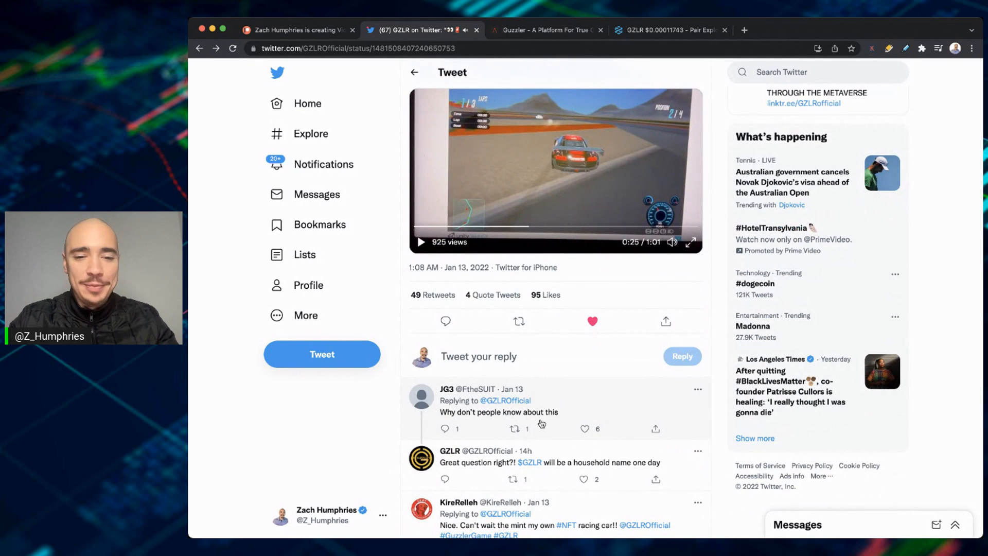
{"action": "scroll", "scroll_direction": "down", "scroll_amount": 3}
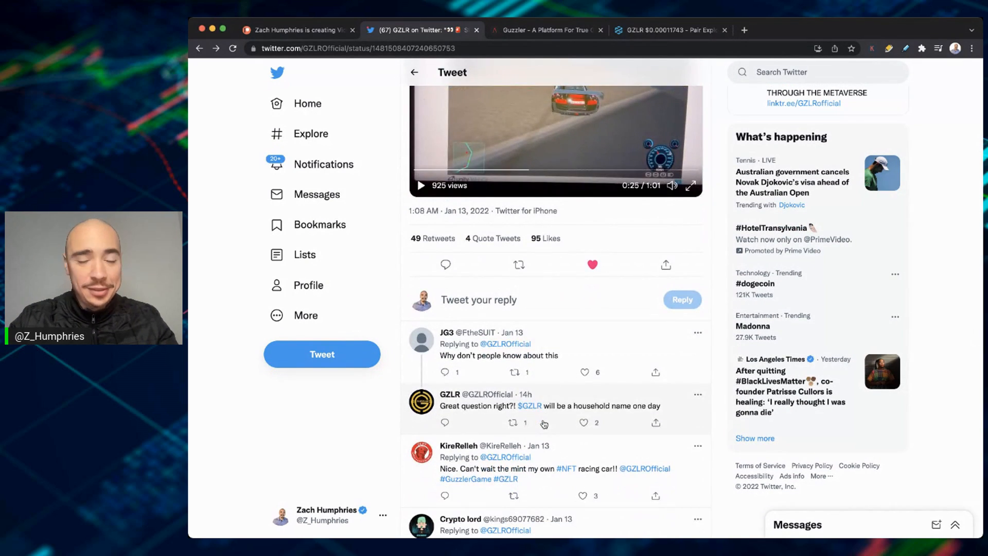
{"action": "scroll", "scroll_direction": "up", "scroll_amount": 3}
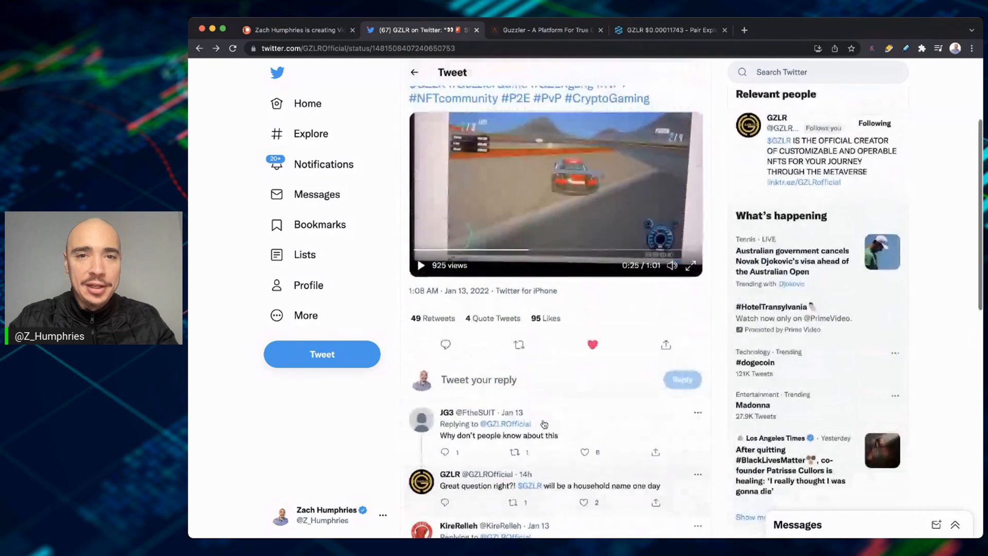
Switch to the guzzler.io homepage and scroll toward The Game section.
{"action": "left_click", "coordinate": [546, 30]}
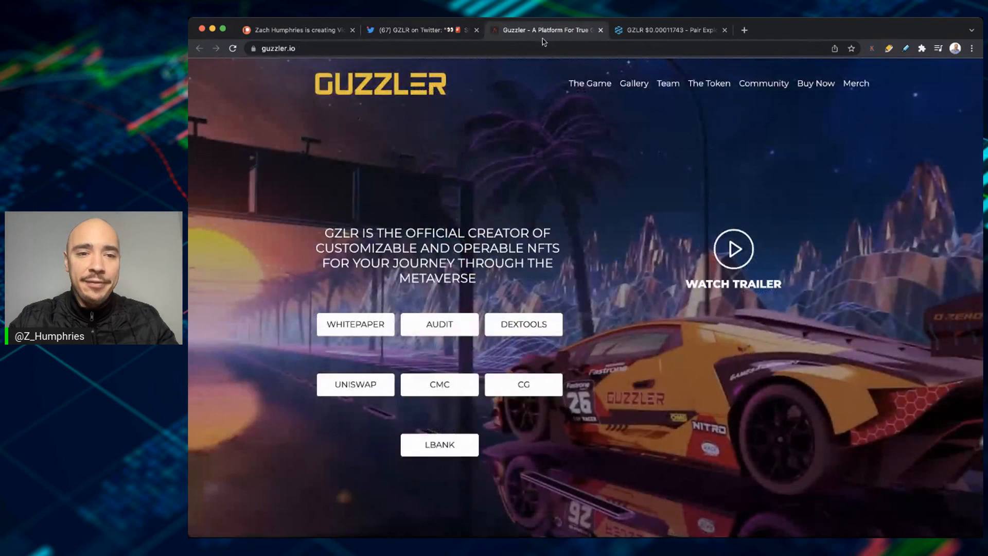
{"action": "mouse_move", "coordinate": [577, 302]}
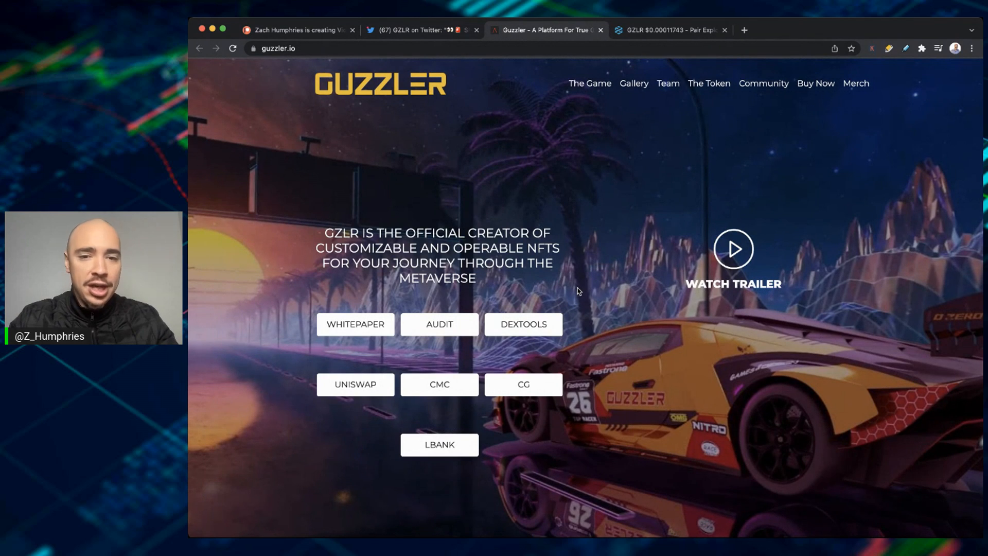
{"action": "scroll", "scroll_direction": "down", "scroll_amount": 3}
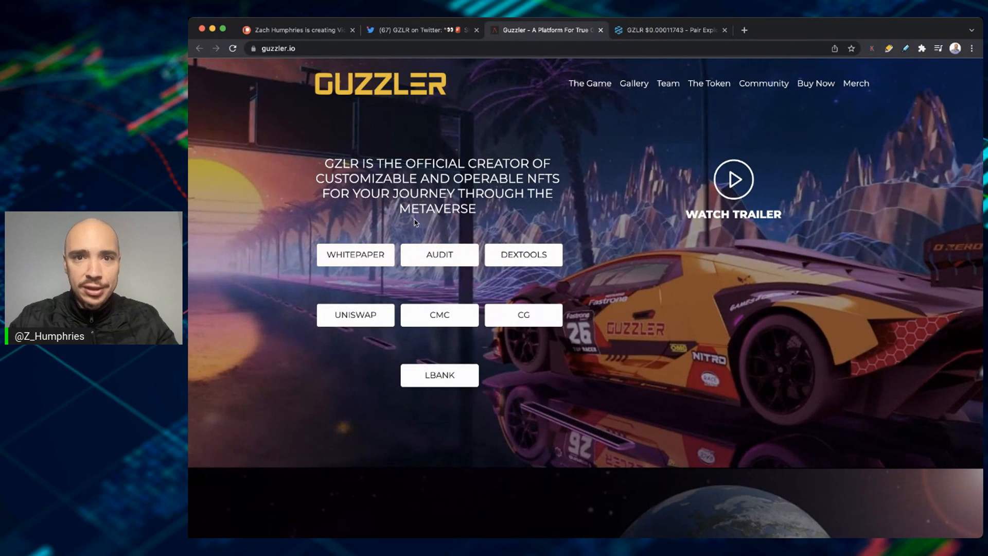
{"action": "mouse_move", "coordinate": [439, 254]}
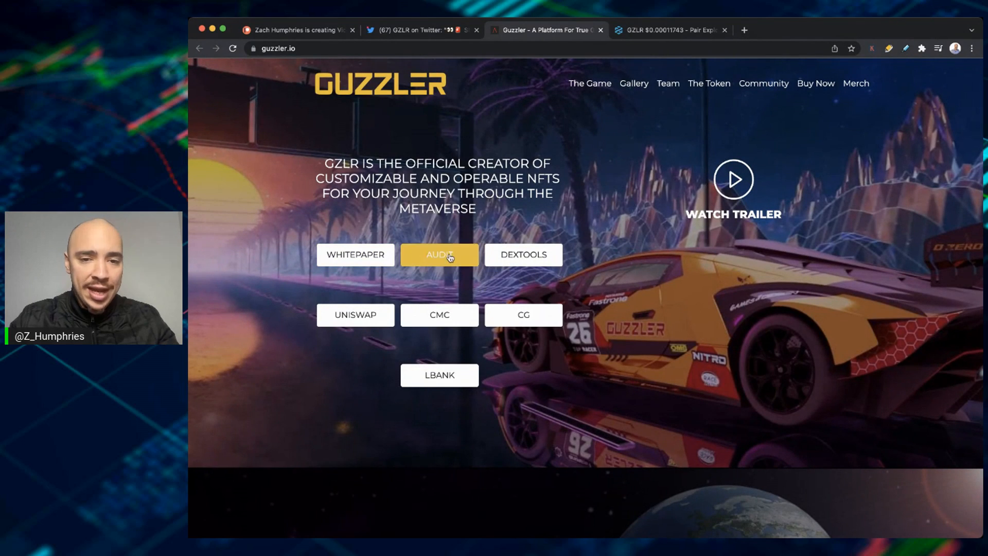
{"action": "mouse_move", "coordinate": [586, 234]}
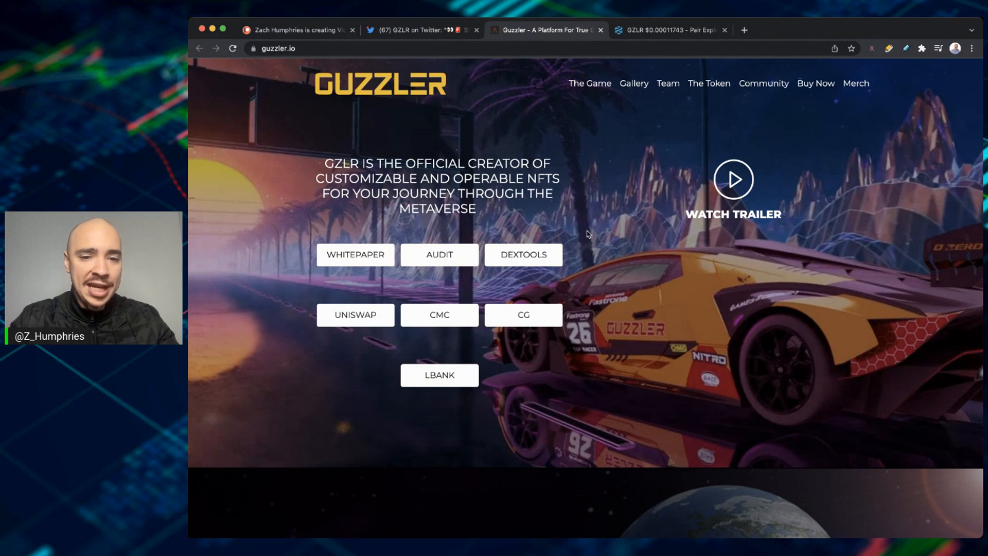
{"action": "scroll", "scroll_direction": "down", "scroll_amount": 3}
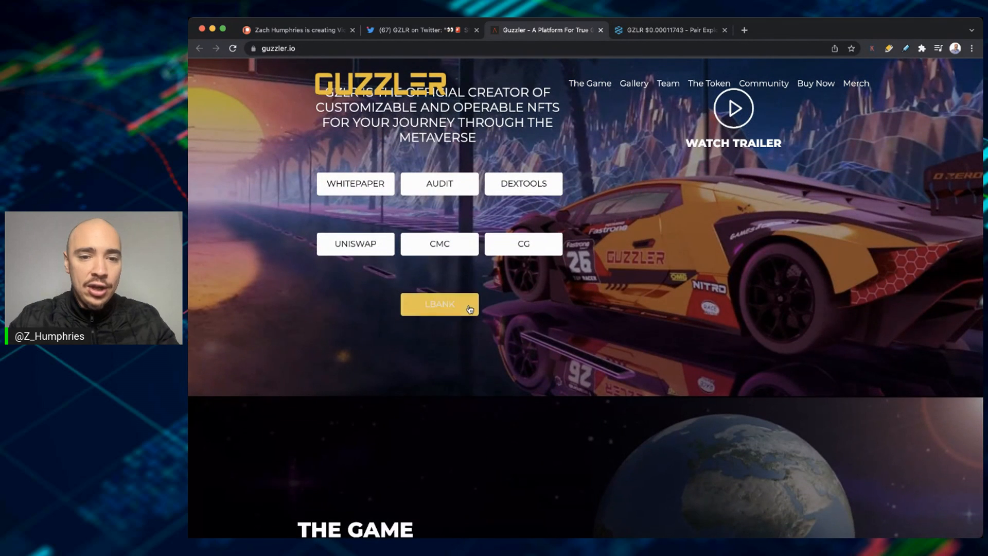
{"action": "mouse_move", "coordinate": [355, 244]}
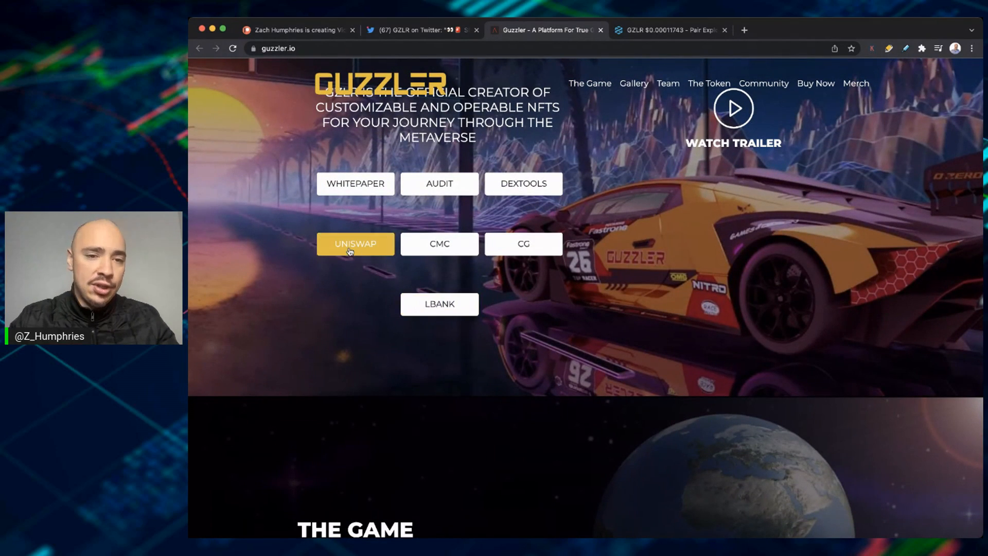
{"action": "mouse_move", "coordinate": [521, 413]}
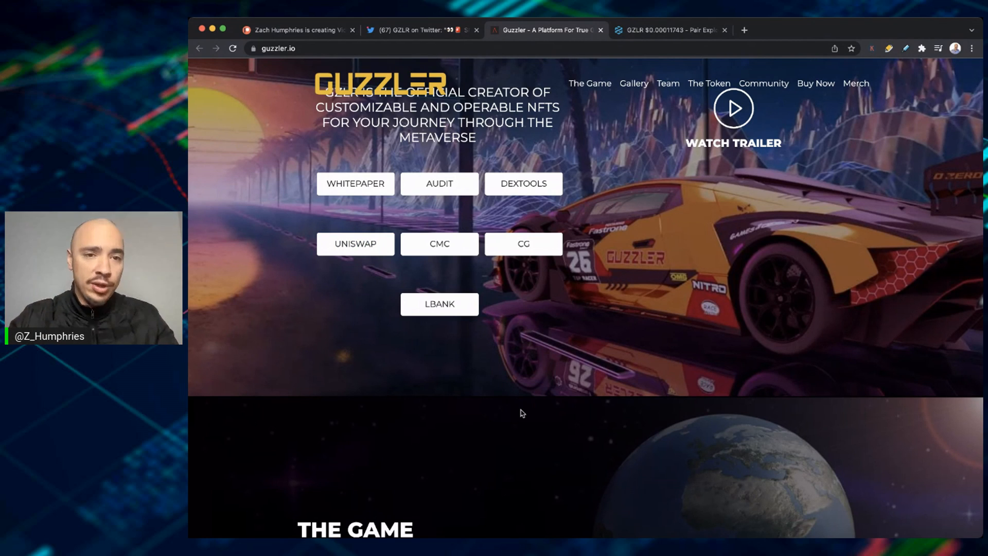
{"action": "mouse_move", "coordinate": [529, 306]}
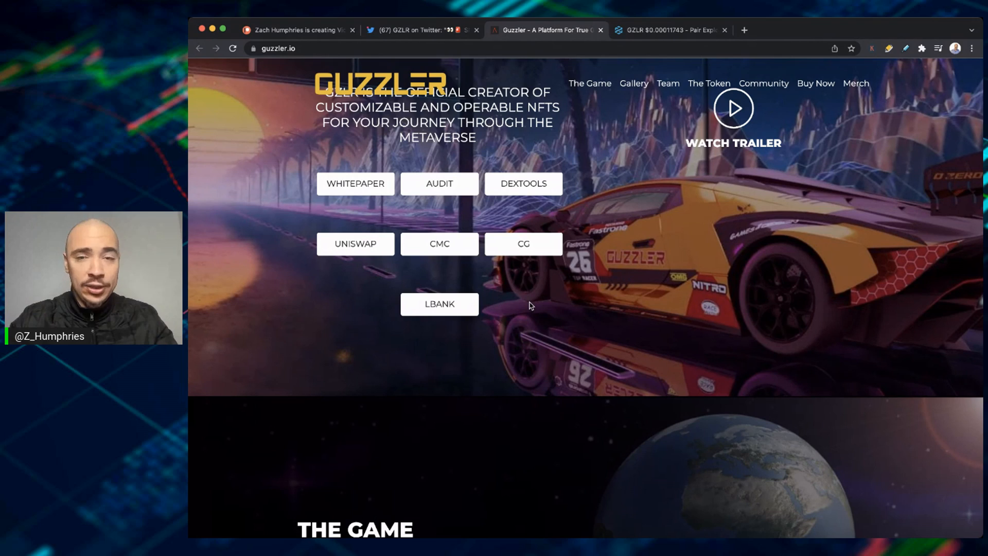
Read through The Game section's NFT car description, then return to the GZLR tweet.
{"action": "scroll", "scroll_direction": "down", "scroll_amount": 3}
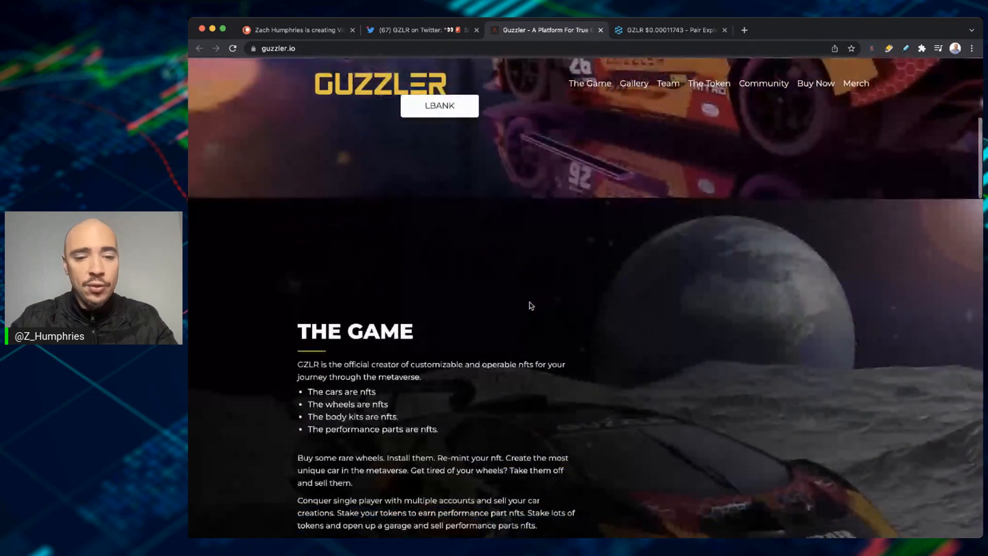
{"action": "scroll", "scroll_direction": "down", "scroll_amount": 3}
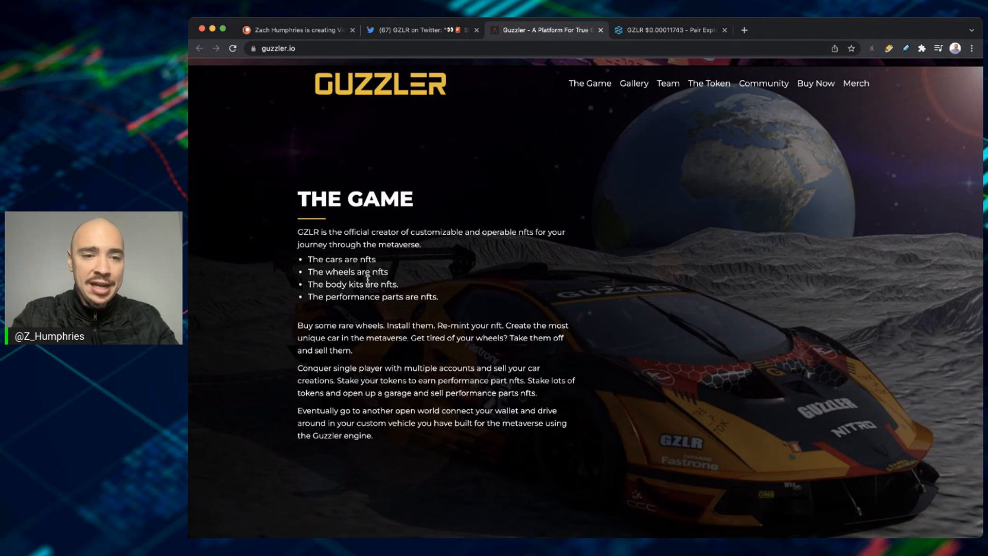
{"action": "mouse_move", "coordinate": [481, 276]}
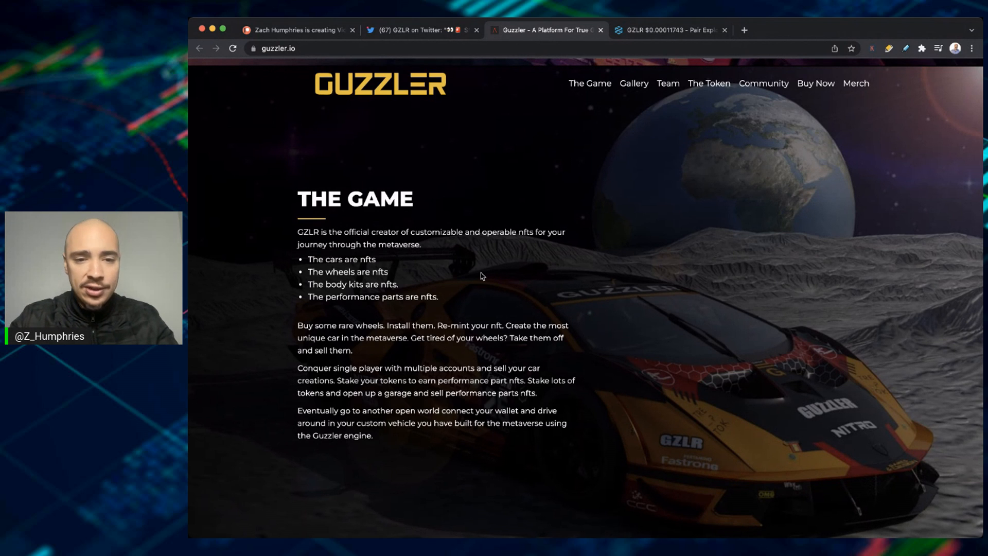
{"action": "scroll", "scroll_direction": "down", "scroll_amount": 3}
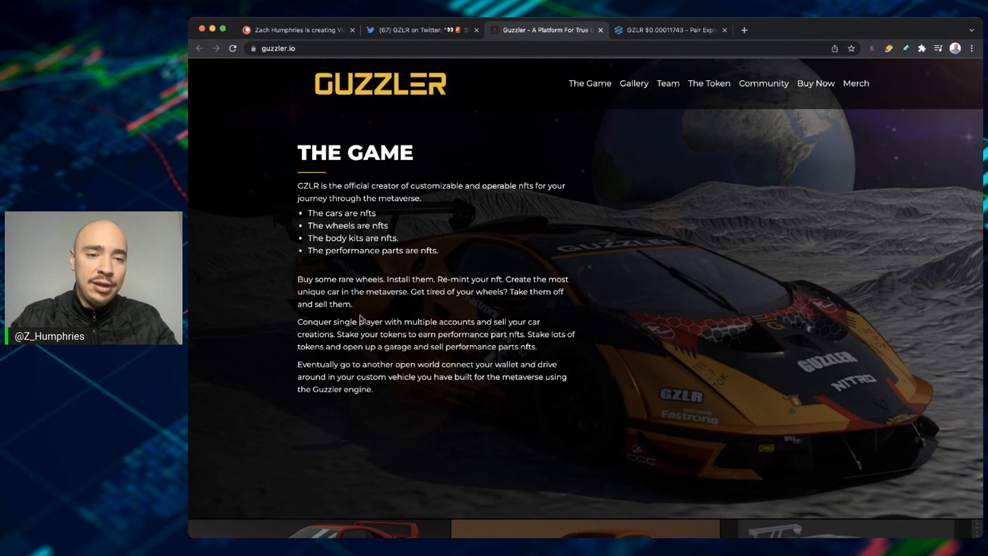
{"action": "scroll", "scroll_direction": "down", "scroll_amount": 3}
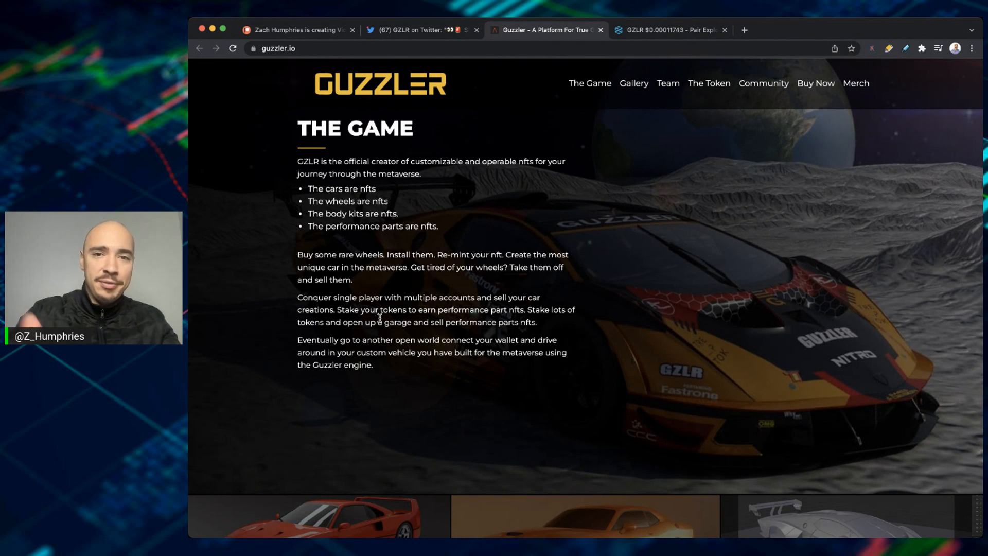
{"action": "mouse_move", "coordinate": [428, 269]}
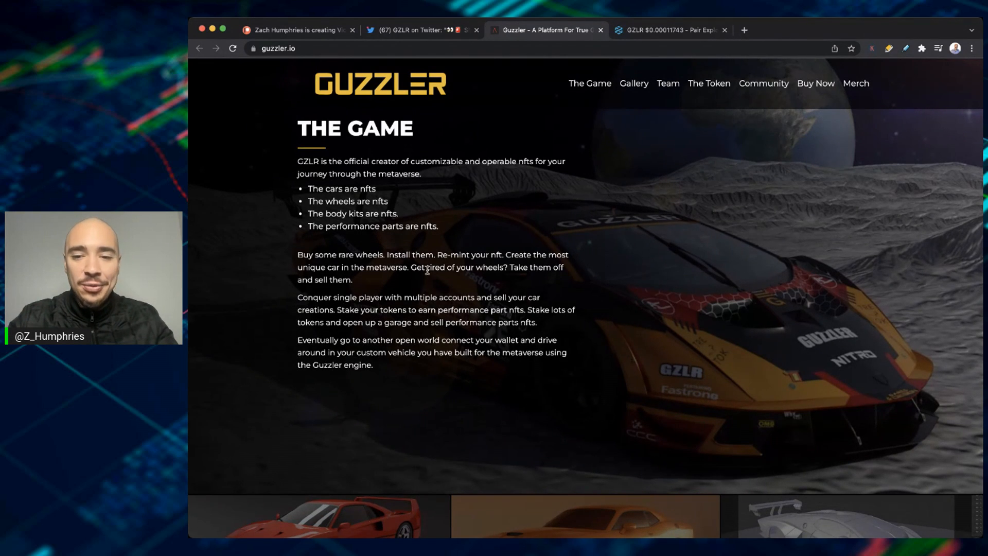
{"action": "mouse_move", "coordinate": [439, 74]}
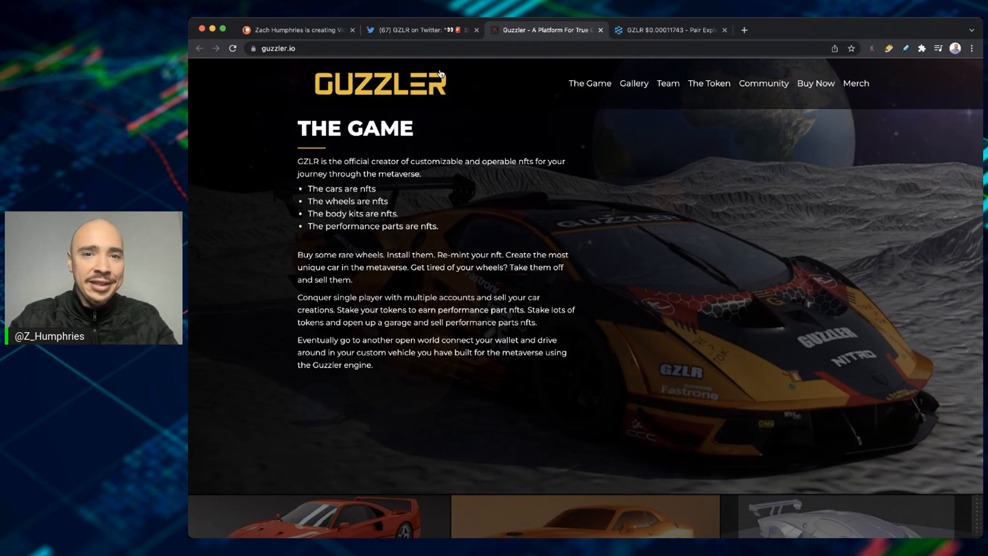
{"action": "left_click", "coordinate": [422, 30]}
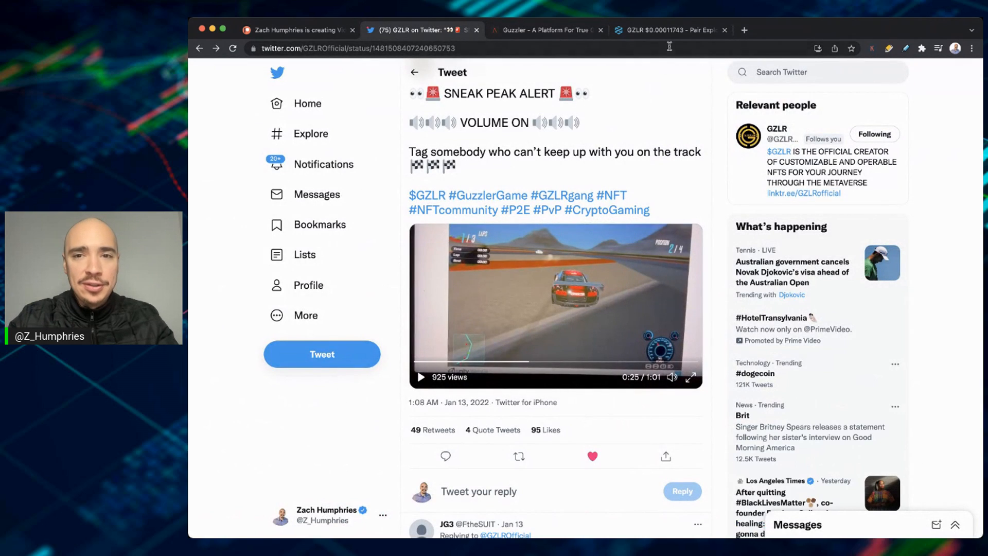
Switch to the DexTools WETH/GZLR pair explorer with its price chart and pool info.
{"action": "left_click", "coordinate": [668, 30]}
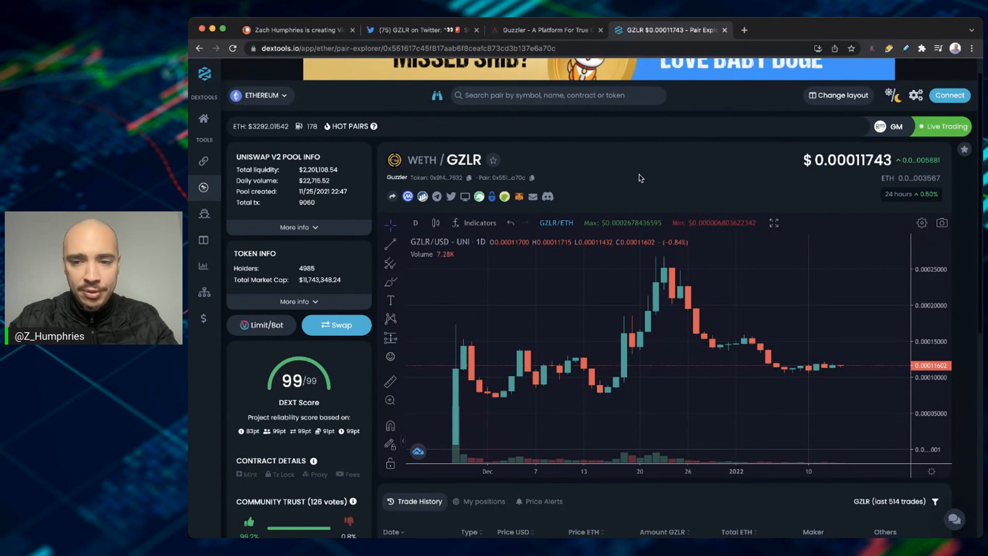
{"action": "mouse_move", "coordinate": [780, 377]}
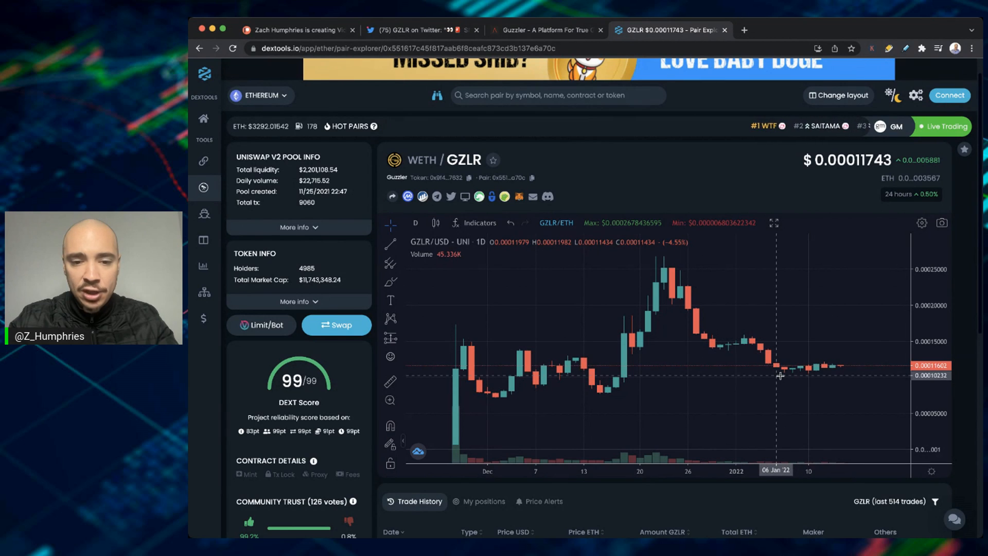
{"action": "mouse_move", "coordinate": [786, 374]}
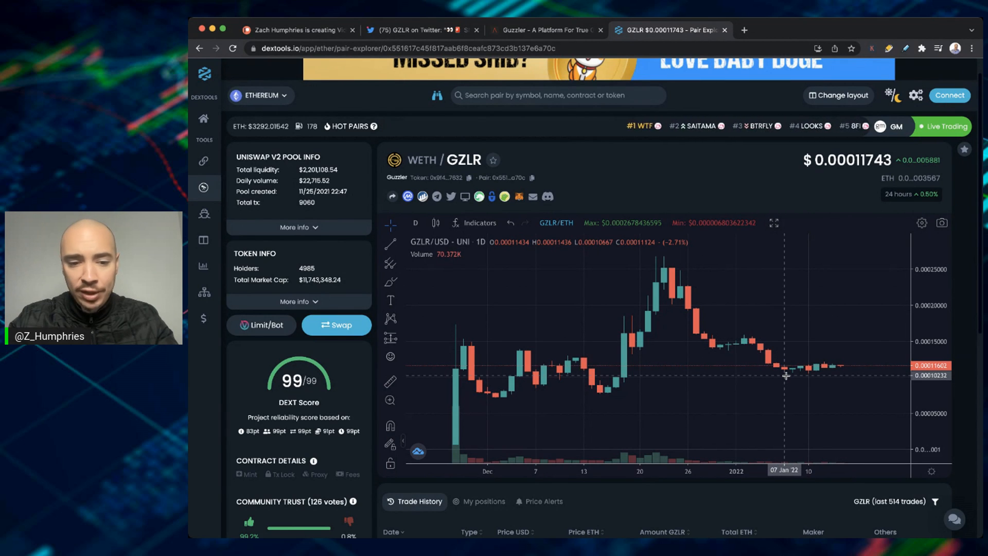
{"action": "mouse_move", "coordinate": [786, 377]}
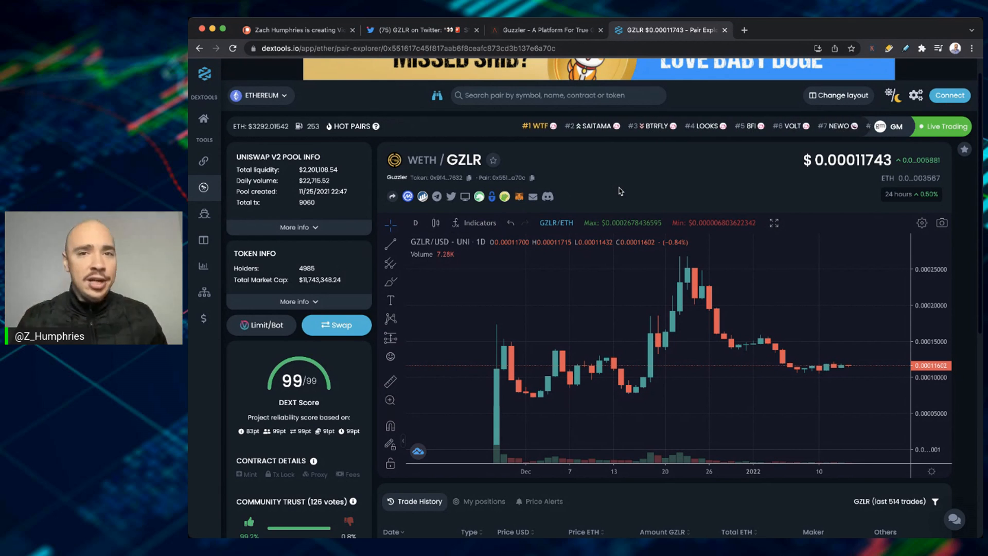
{"action": "mouse_move", "coordinate": [593, 166]}
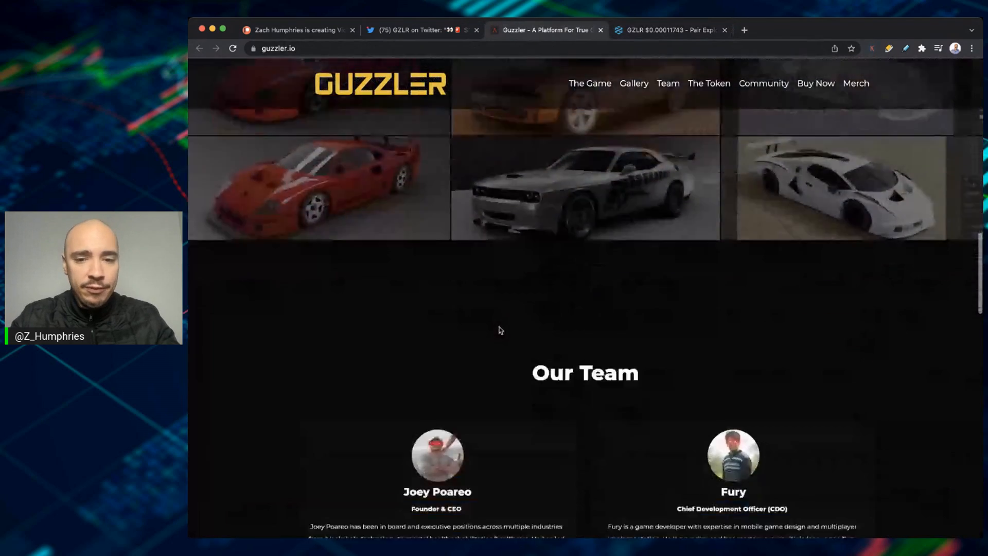
Review the Our Team profiles, then jump to The Token section via the site navigation.
{"action": "scroll", "scroll_direction": "down", "scroll_amount": 3}
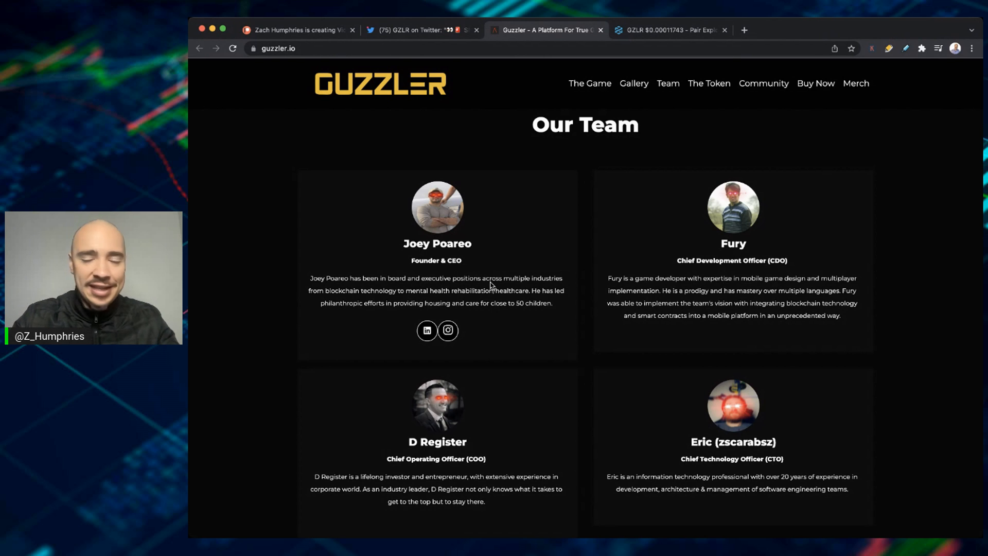
{"action": "scroll", "scroll_direction": "down", "scroll_amount": 3}
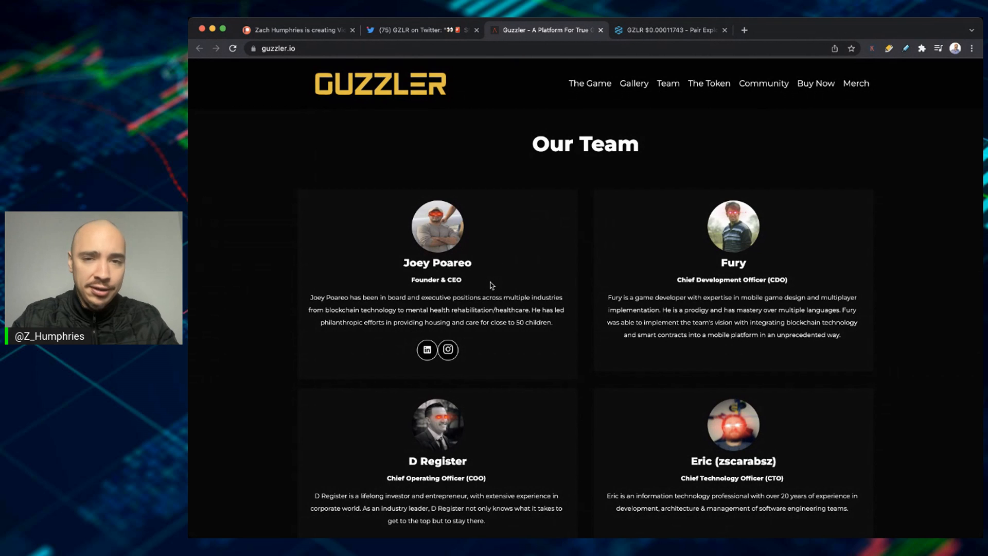
{"action": "left_click", "coordinate": [709, 84]}
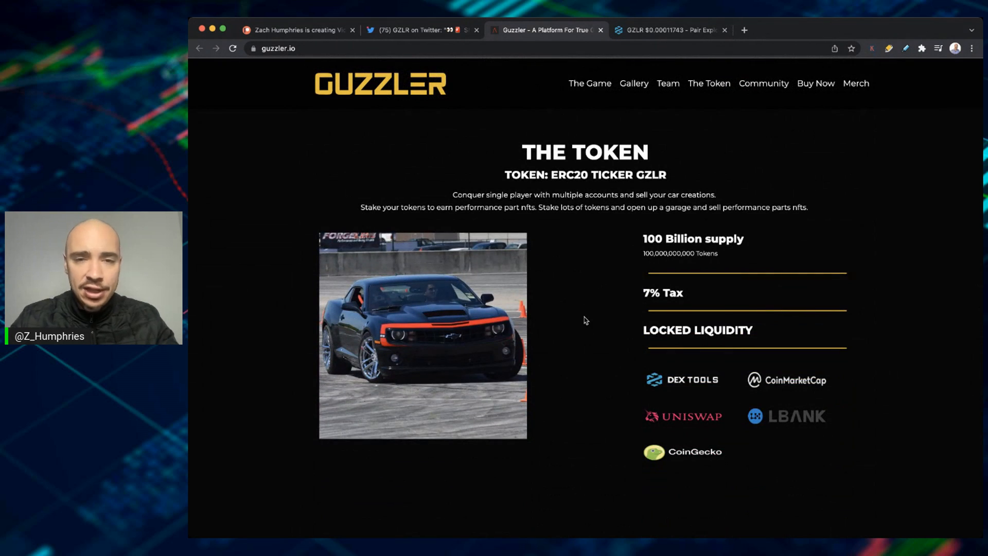
{"action": "mouse_move", "coordinate": [680, 421]}
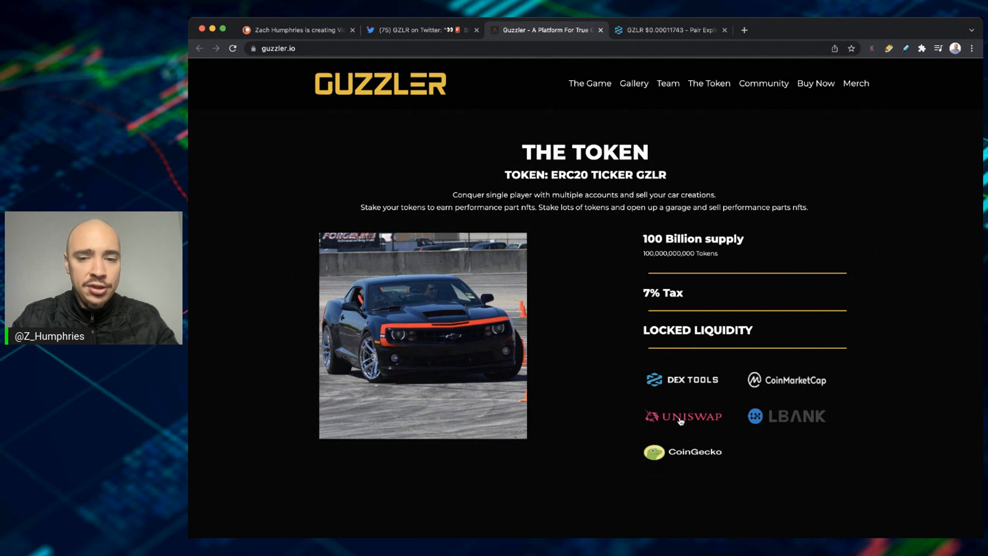
{"action": "mouse_move", "coordinate": [728, 431]}
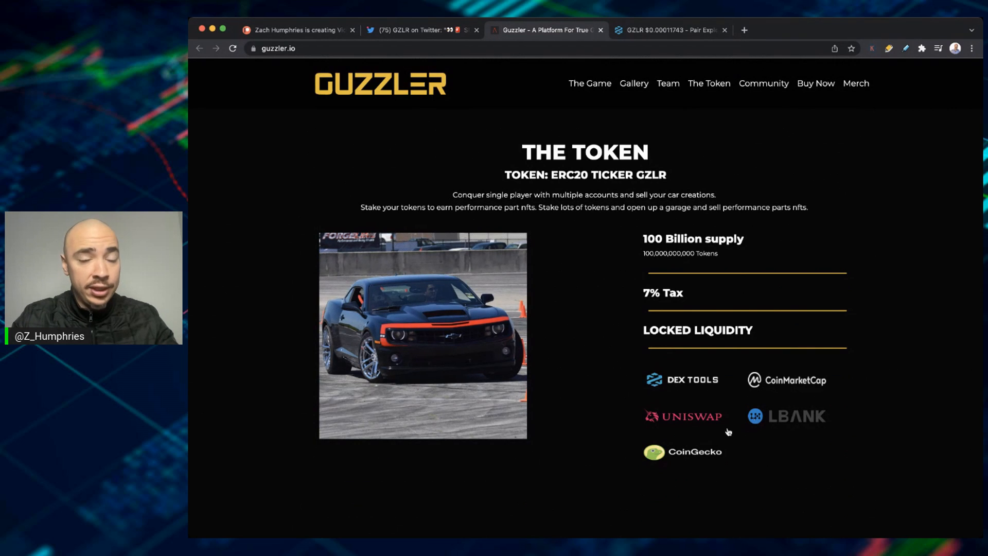
{"action": "mouse_move", "coordinate": [654, 387]}
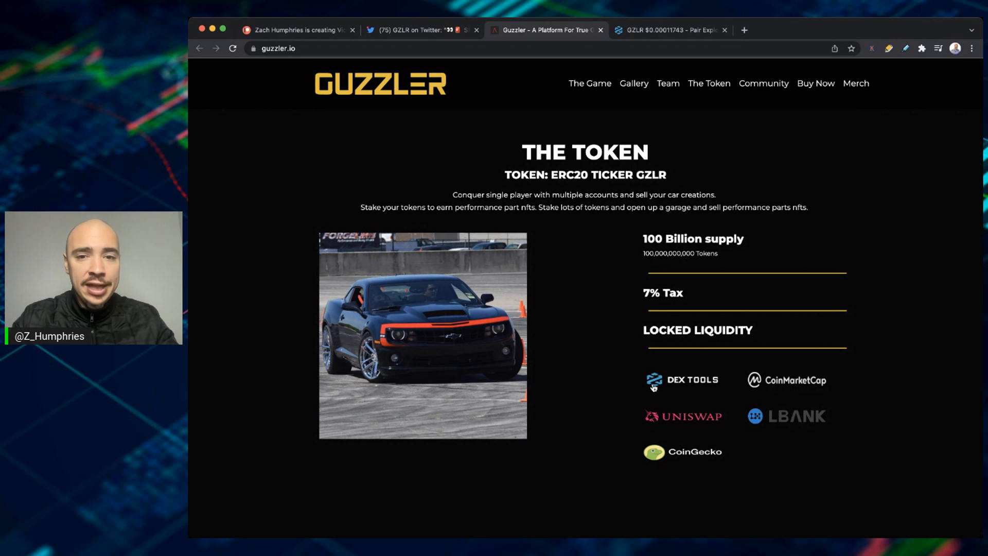
{"action": "mouse_move", "coordinate": [685, 244]}
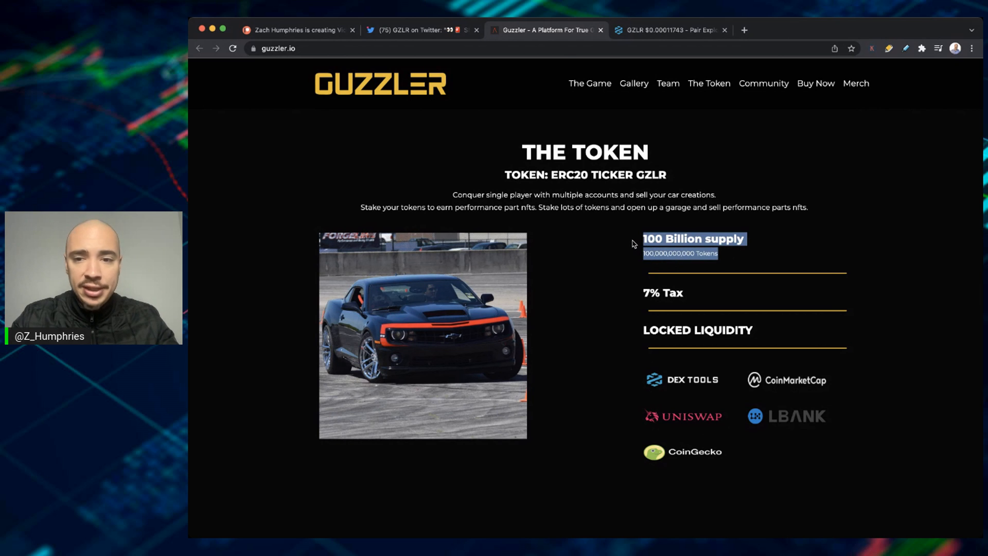
{"action": "mouse_move", "coordinate": [661, 285]}
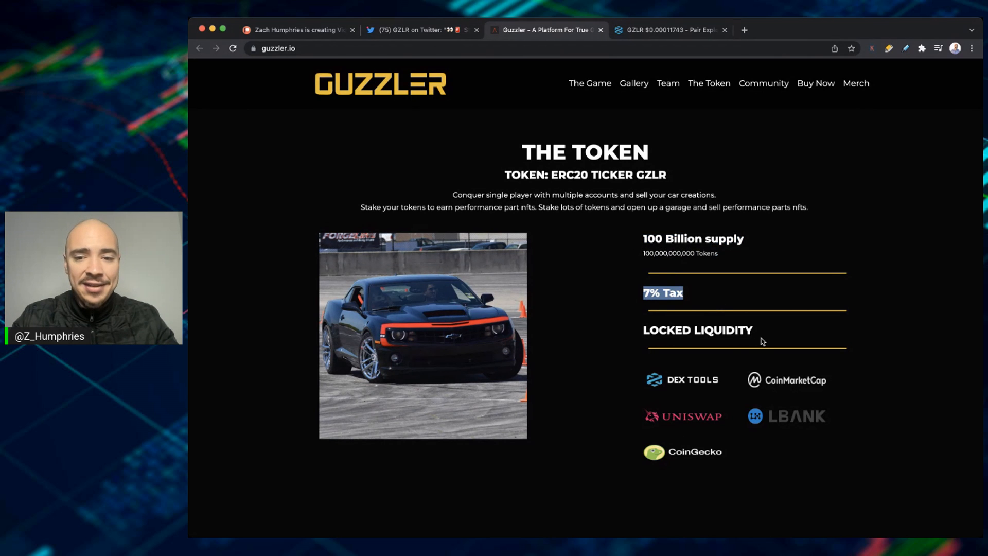
{"action": "scroll", "scroll_direction": "down", "scroll_amount": 3}
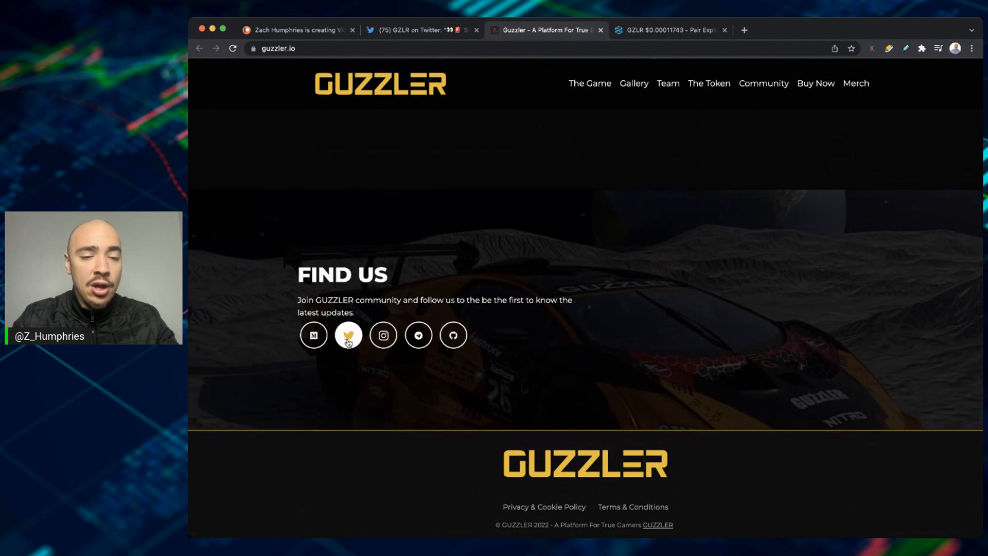
{"action": "mouse_move", "coordinate": [382, 334]}
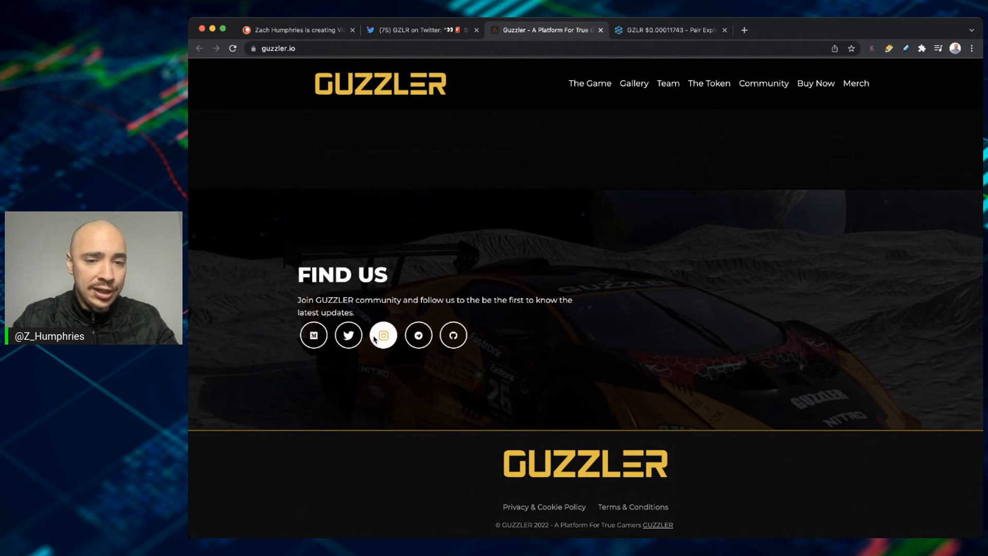
{"action": "mouse_move", "coordinate": [591, 387]}
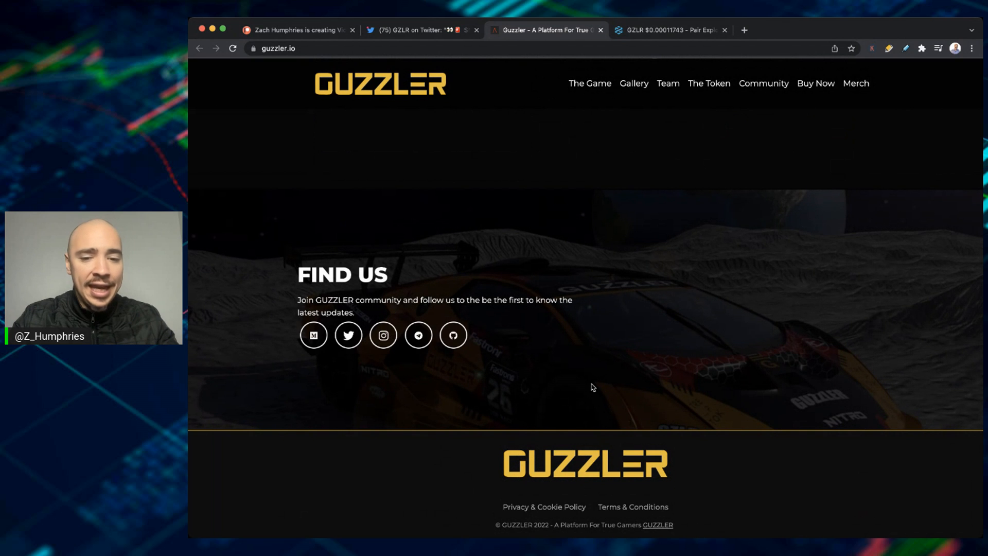
Scroll from the Find Us footer back up to the homepage hero with project links.
{"action": "scroll", "scroll_direction": "up", "scroll_amount": 3}
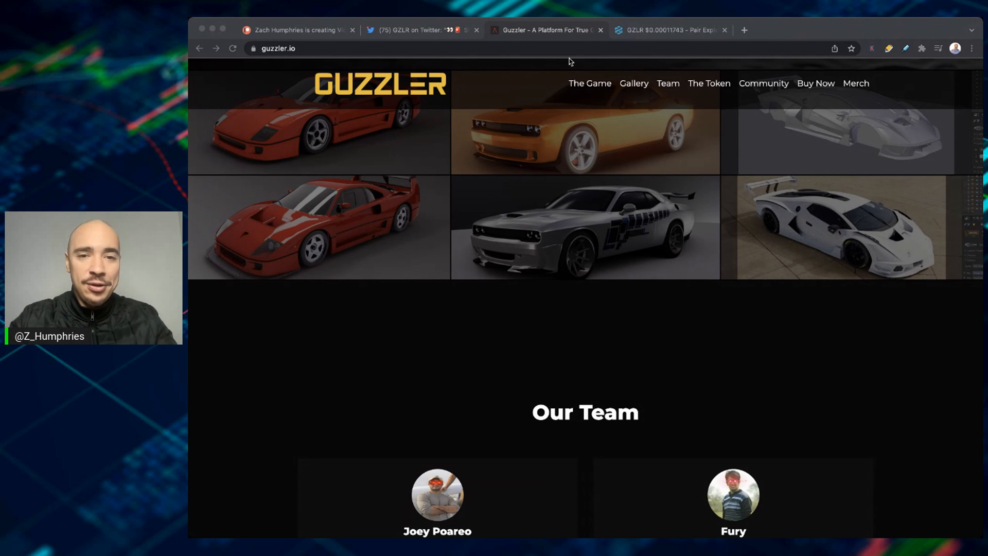
{"action": "scroll", "scroll_direction": "up", "scroll_amount": 3}
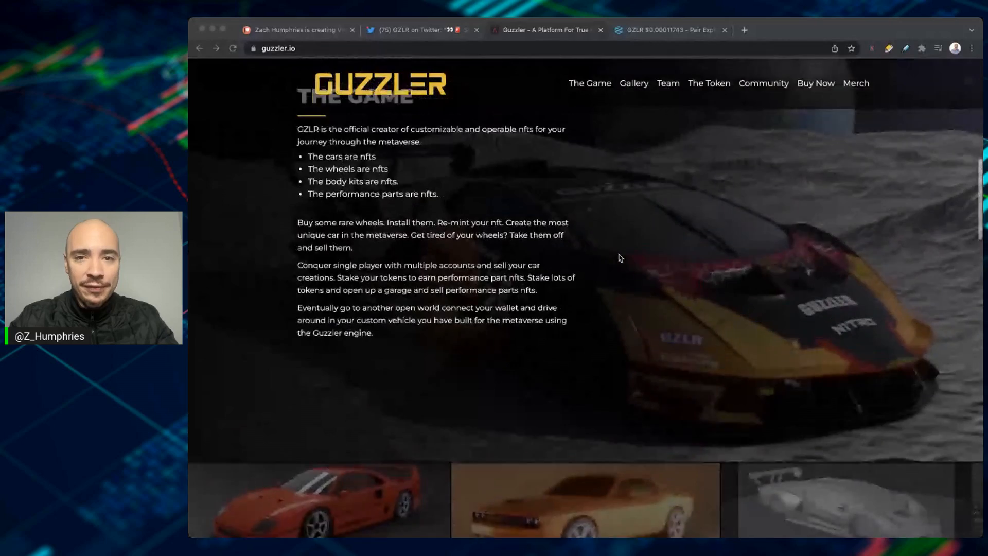
{"action": "scroll", "scroll_direction": "up", "scroll_amount": 3}
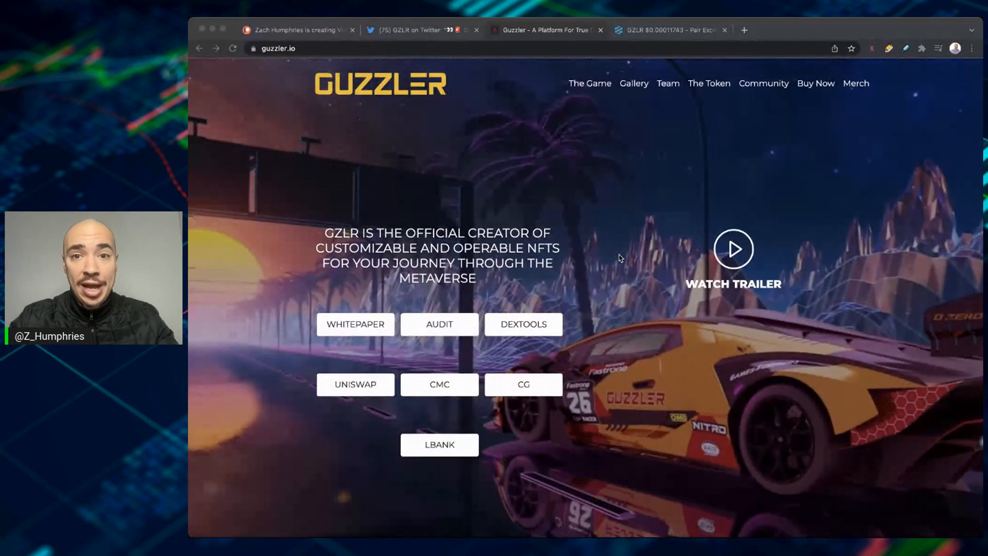